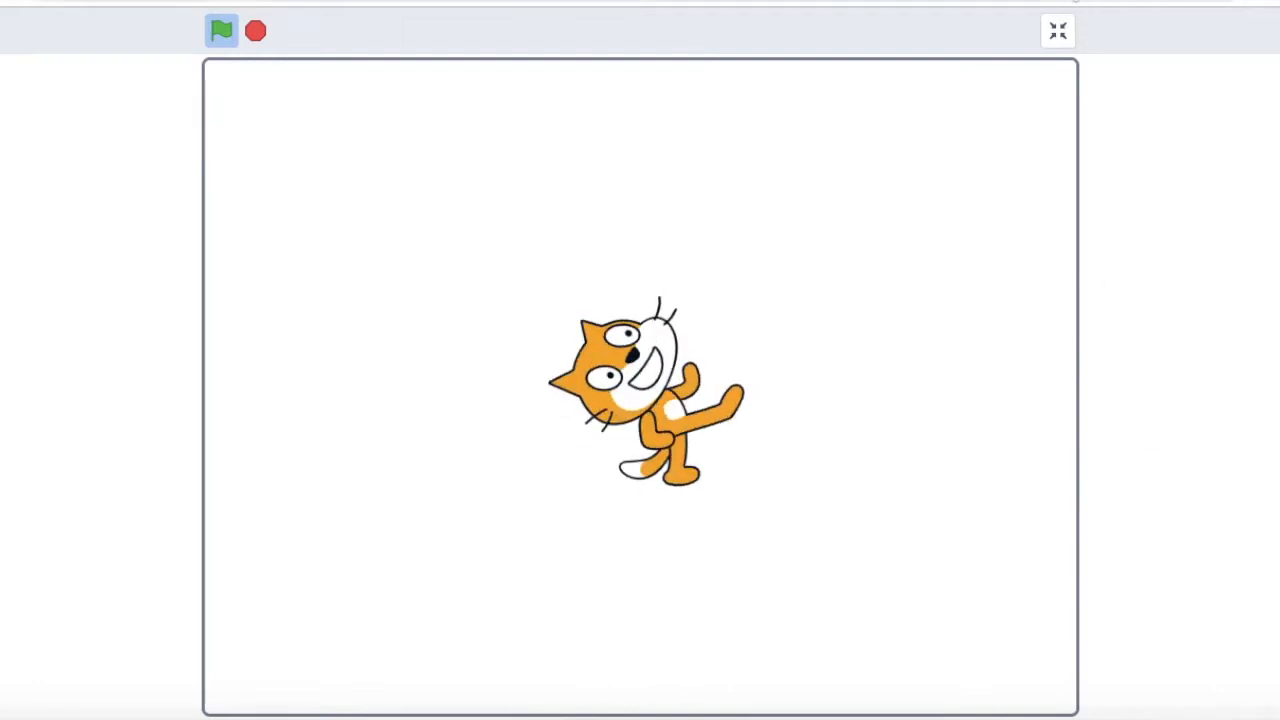
Leave full-screen and place a 'turn 15 degrees' Motion block as the cat's first block
{"action": "left_click", "coordinate": [1056, 32]}
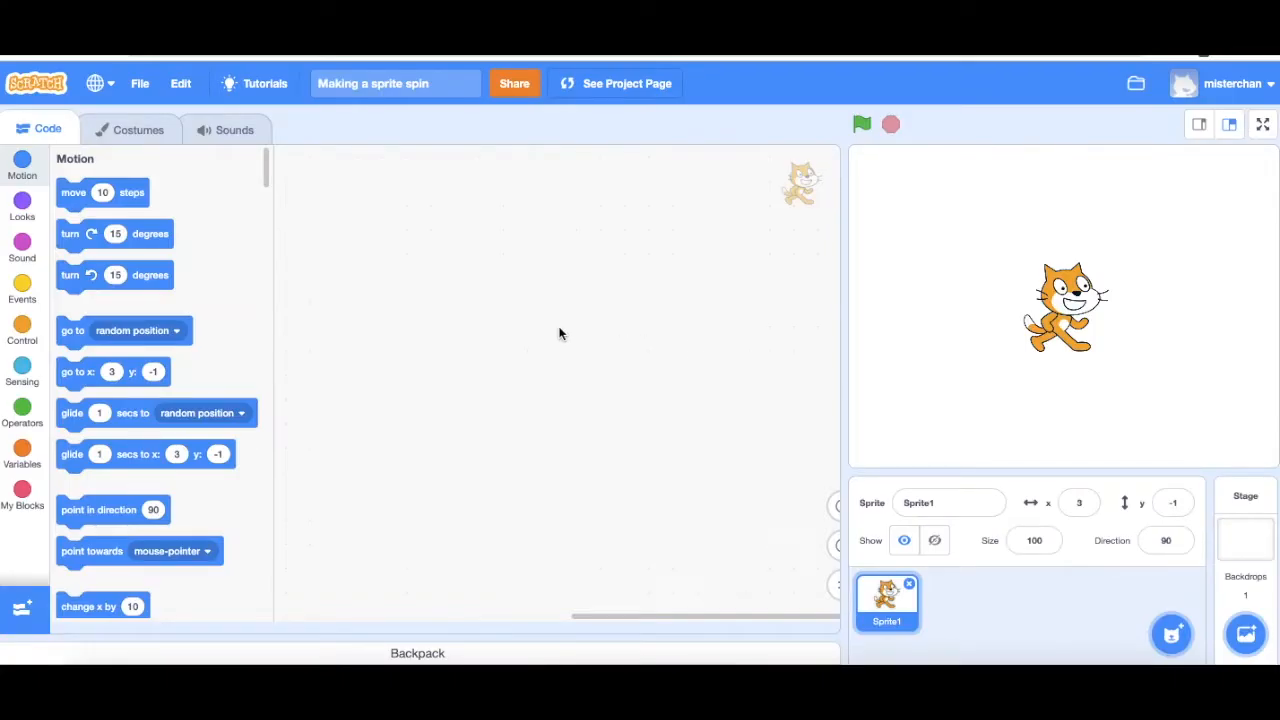
{"action": "mouse_move", "coordinate": [152, 240]}
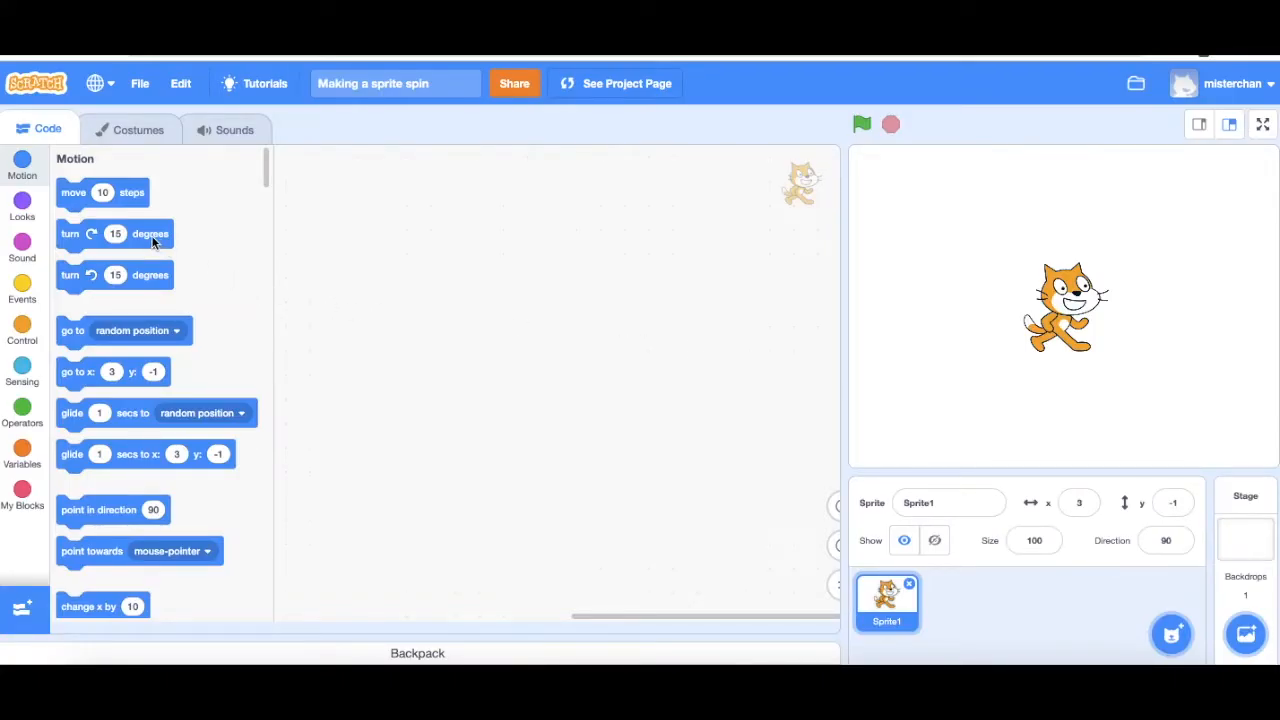
{"action": "mouse_move", "coordinate": [236, 268]}
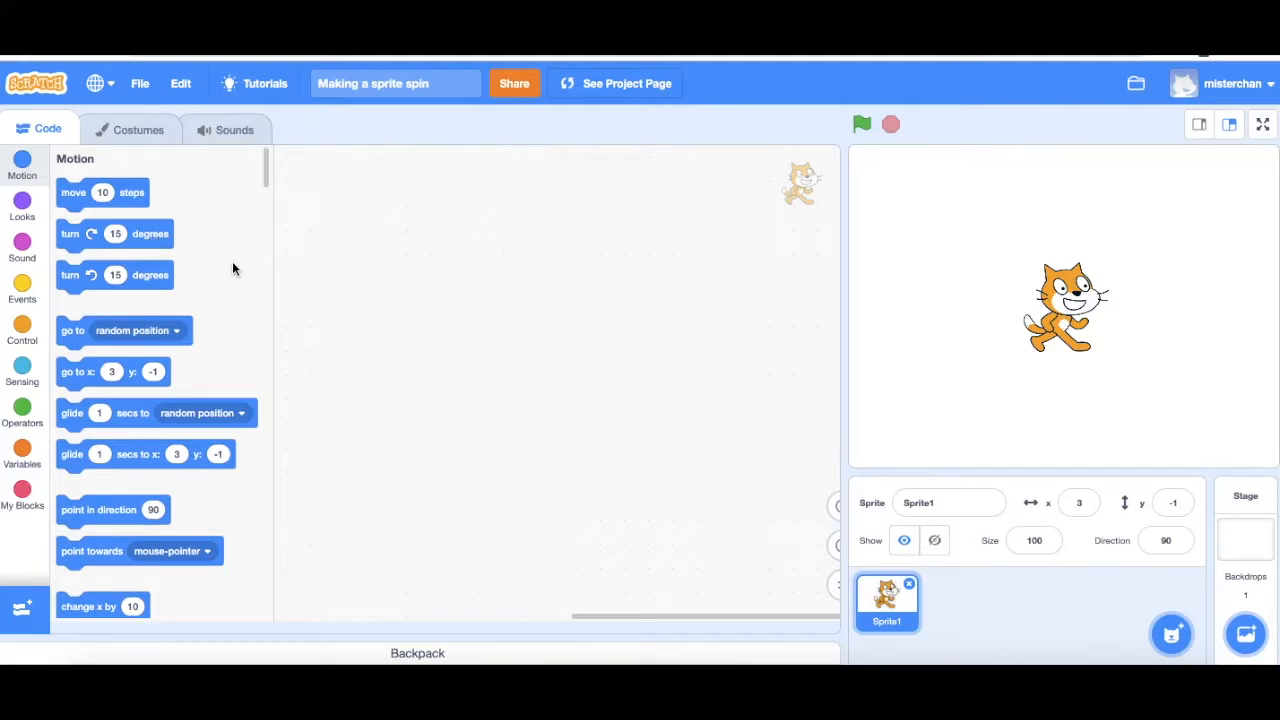
{"action": "left_click_drag", "start_coordinate": [116, 232], "coordinate": [216, 262]}
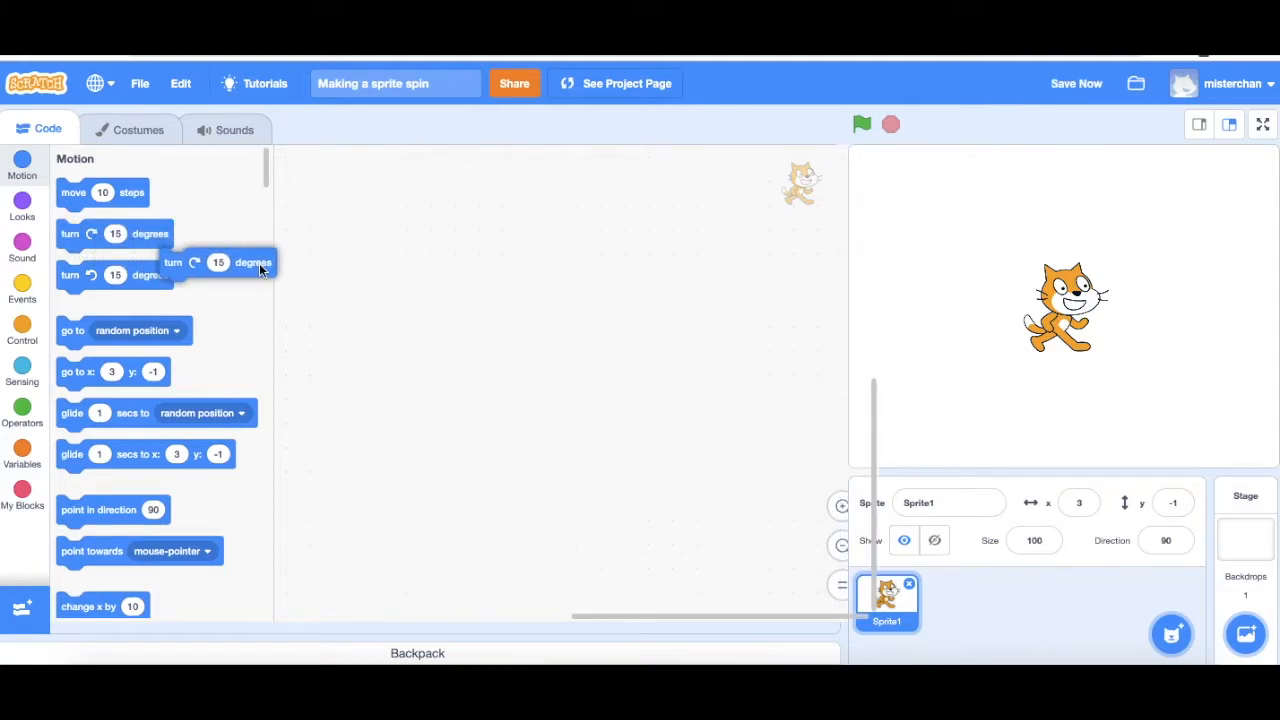
{"action": "left_click_drag", "start_coordinate": [218, 262], "coordinate": [484, 292]}
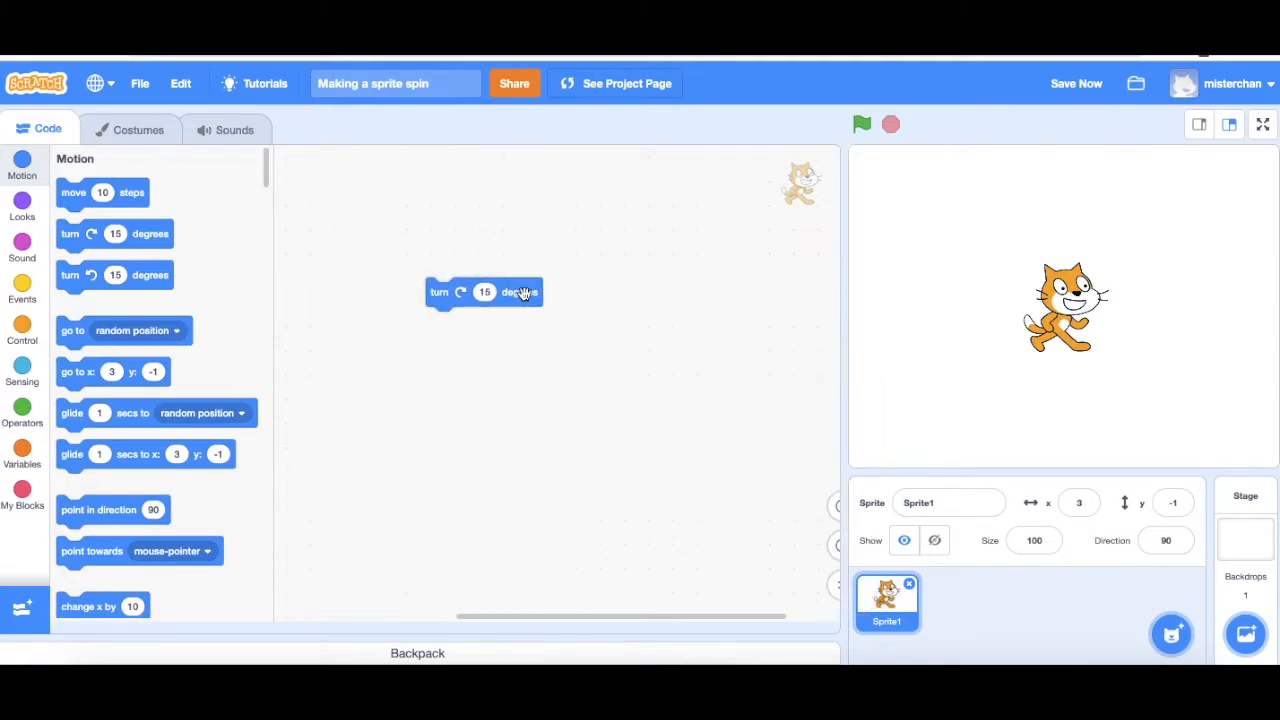
{"action": "mouse_move", "coordinate": [510, 344]}
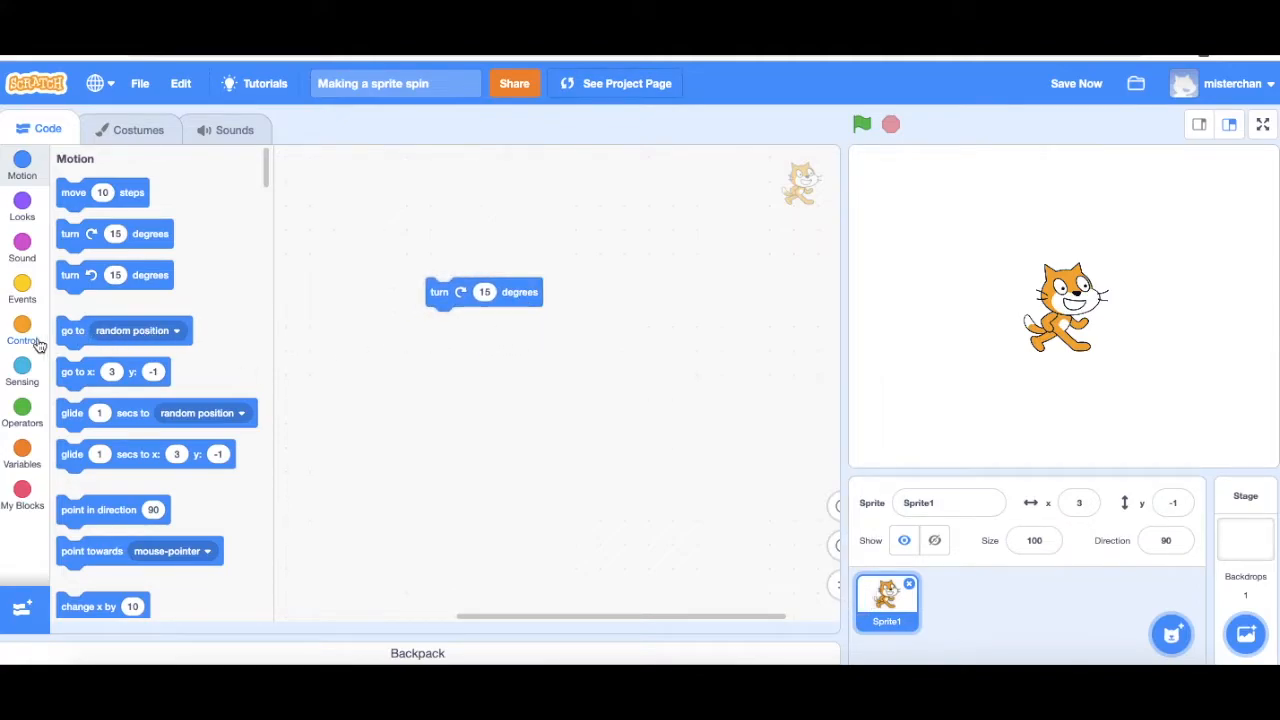
Wrap the turn 15 degrees block in a 'forever' loop from the Control blocks
{"action": "left_click", "coordinate": [22, 332]}
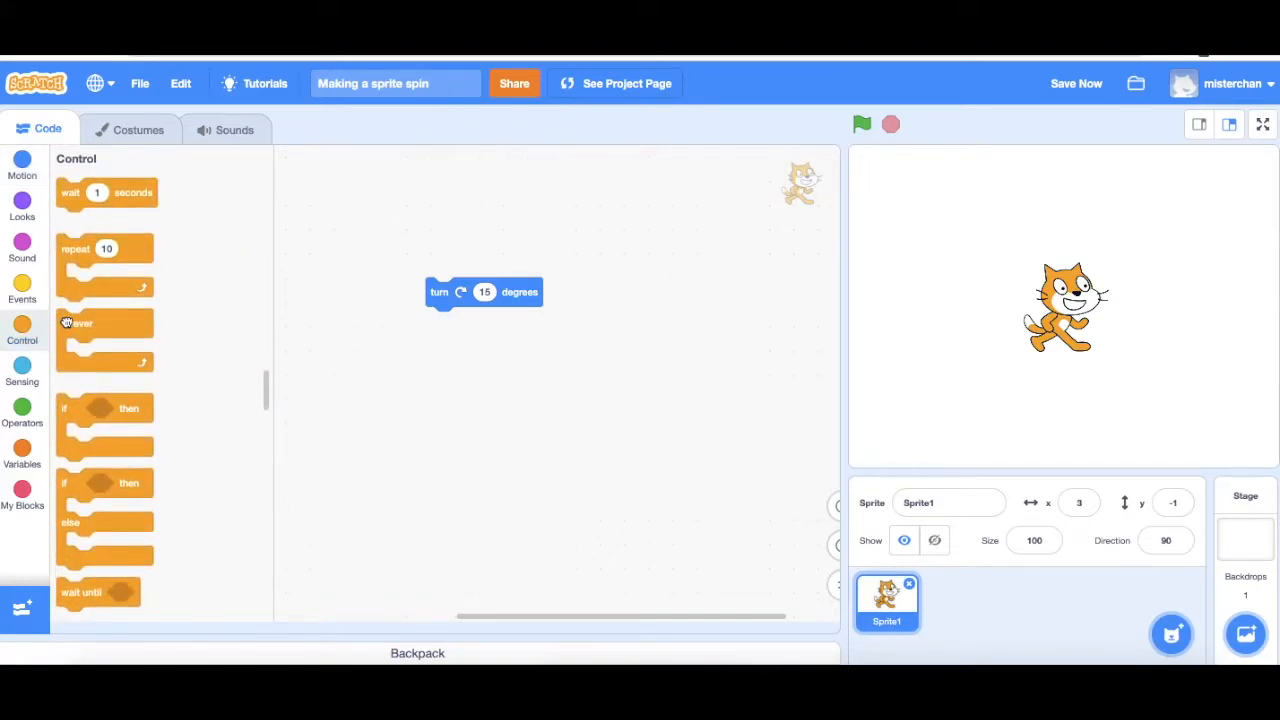
{"action": "left_click_drag", "start_coordinate": [104, 336], "coordinate": [404, 292]}
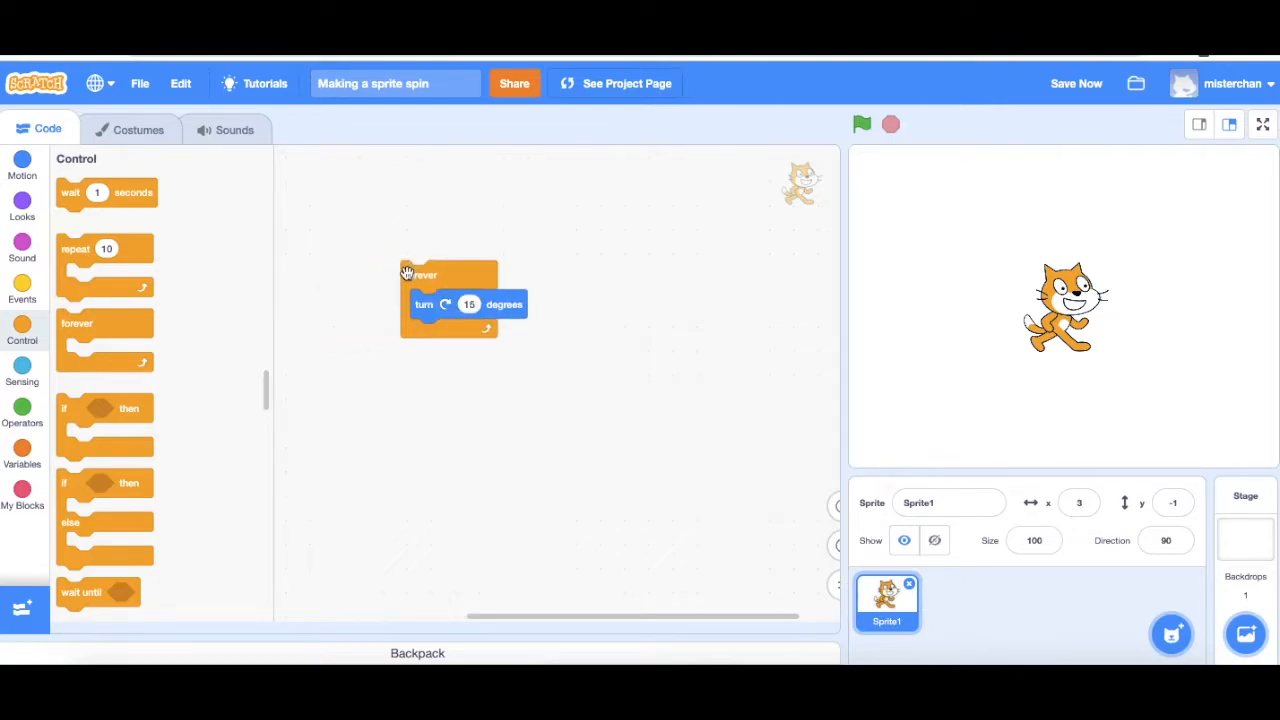
{"action": "mouse_move", "coordinate": [390, 304]}
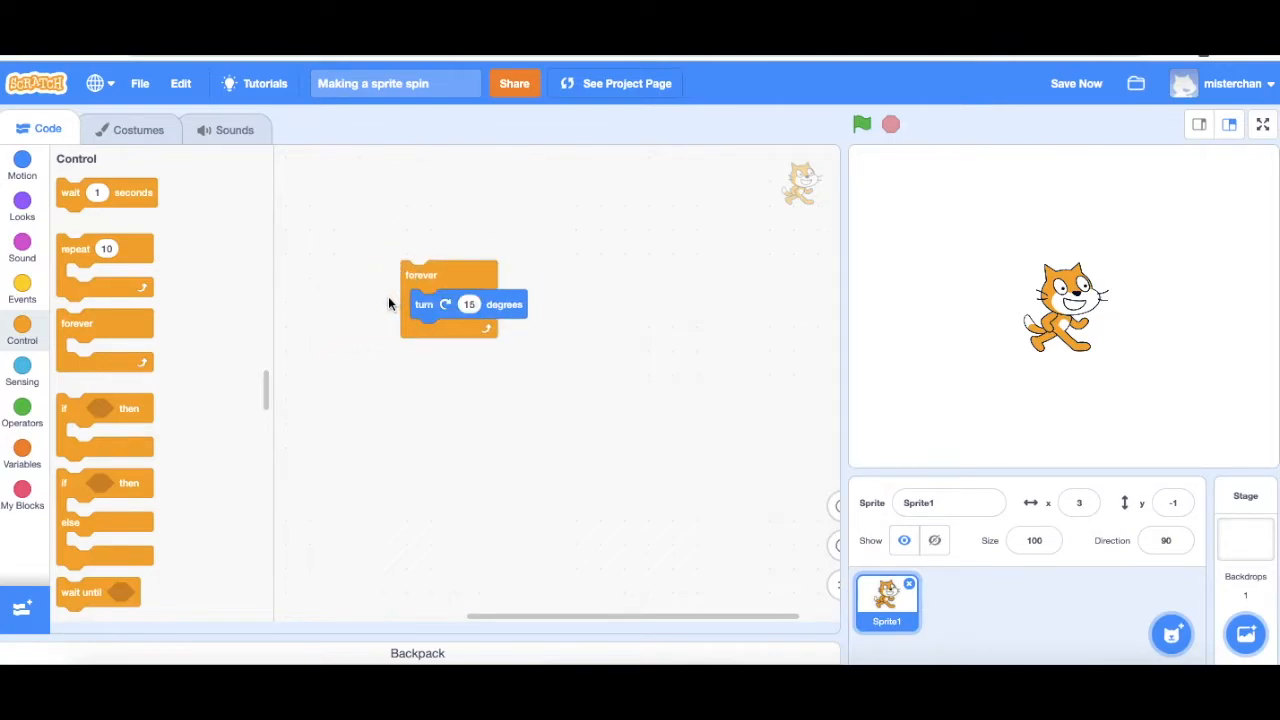
{"action": "mouse_move", "coordinate": [296, 324]}
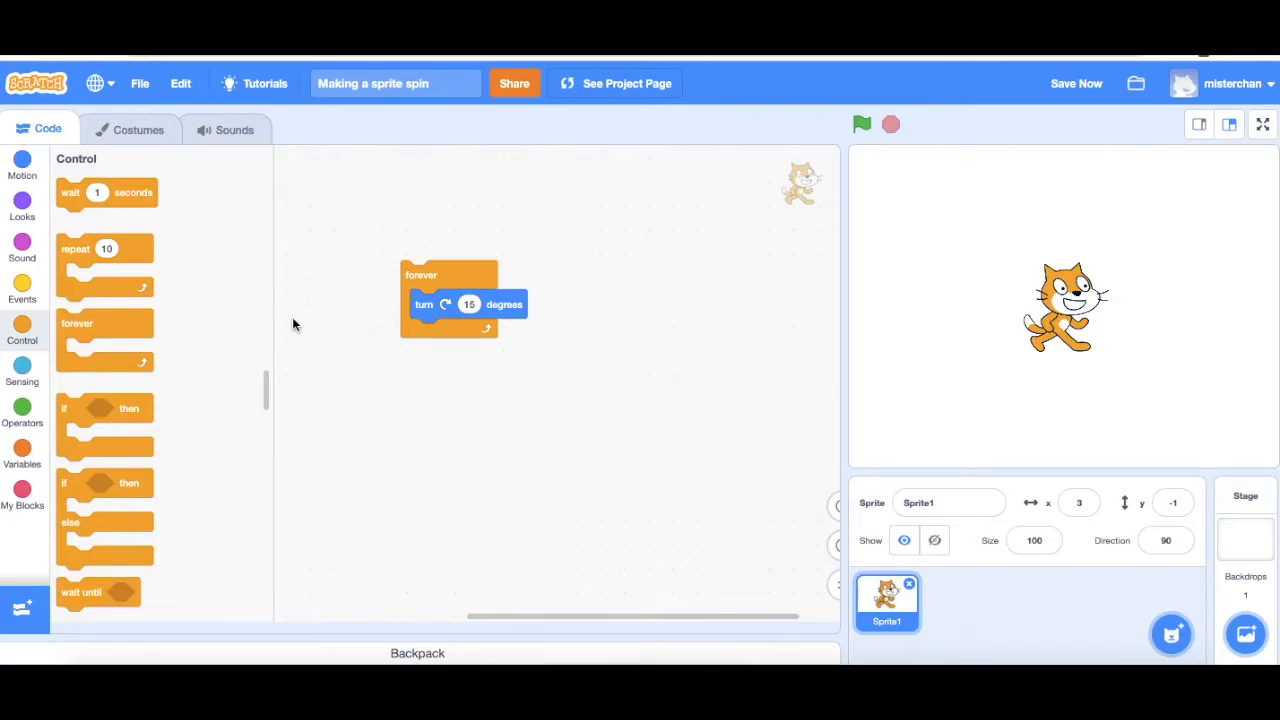
Attach a 'when green flag clicked' hat from Events on top of the forever loop
{"action": "left_click", "coordinate": [22, 290]}
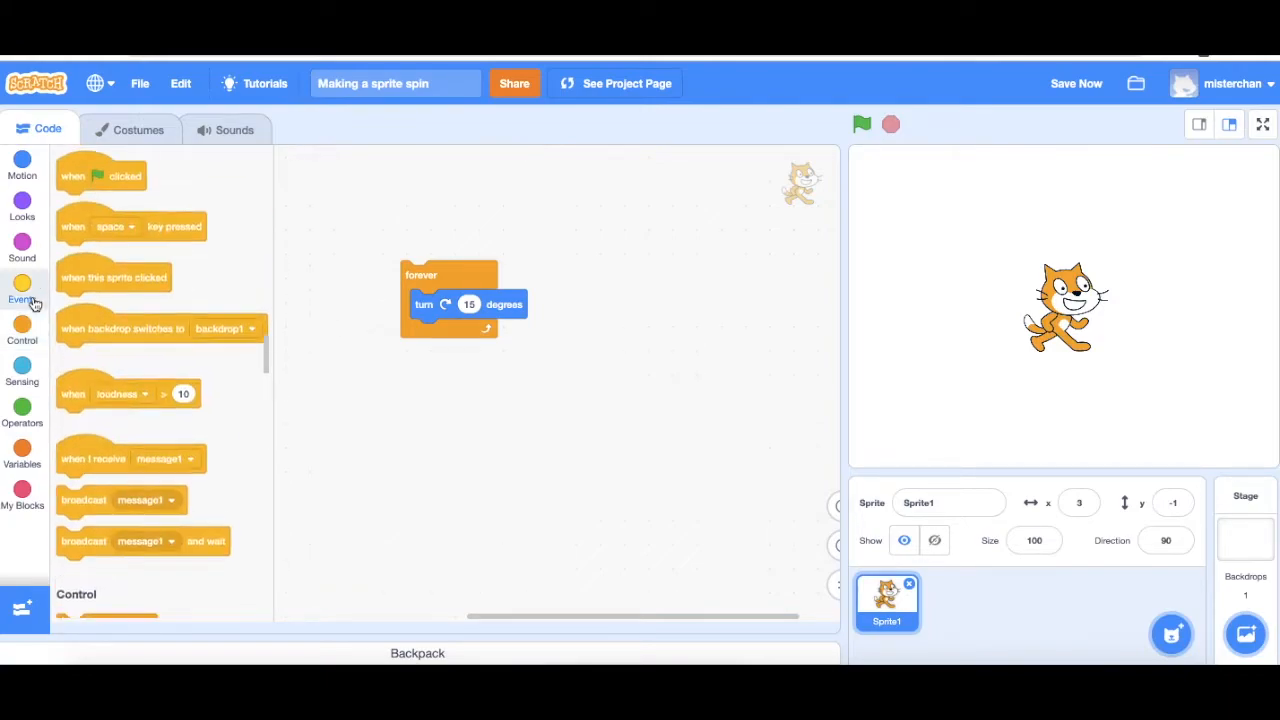
{"action": "left_click", "coordinate": [22, 290]}
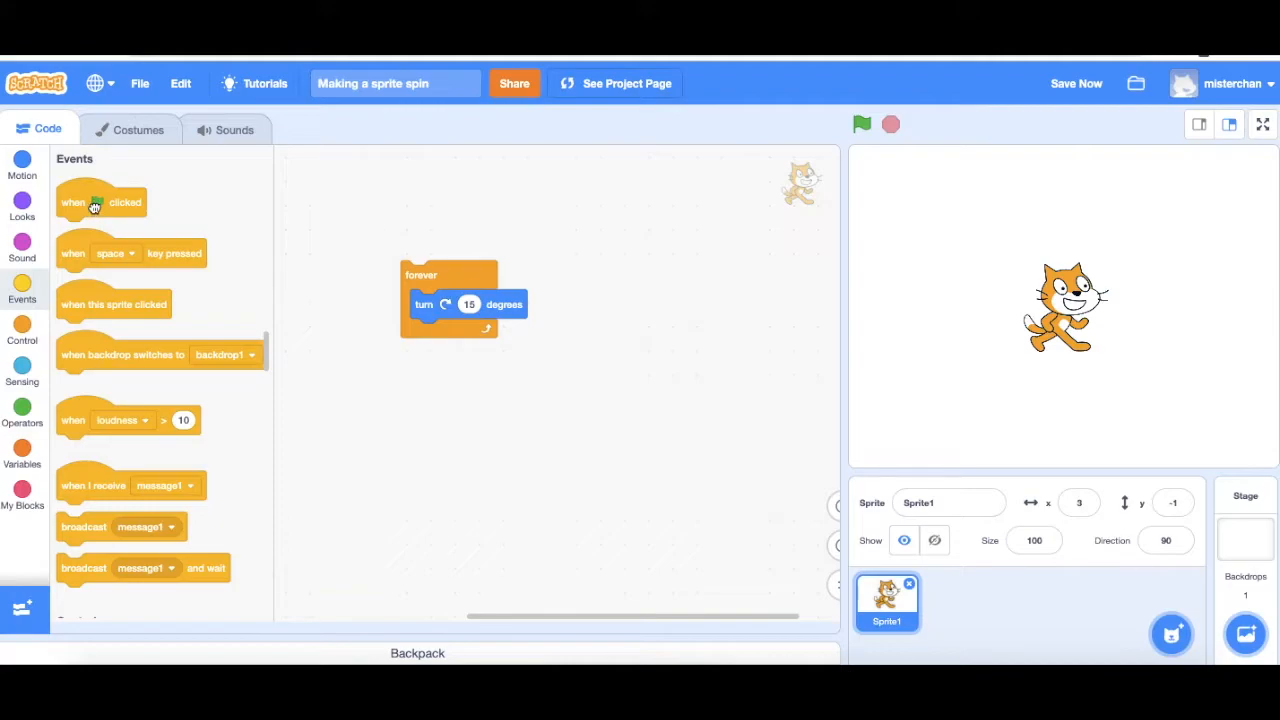
{"action": "left_click_drag", "start_coordinate": [100, 202], "coordinate": [352, 250]}
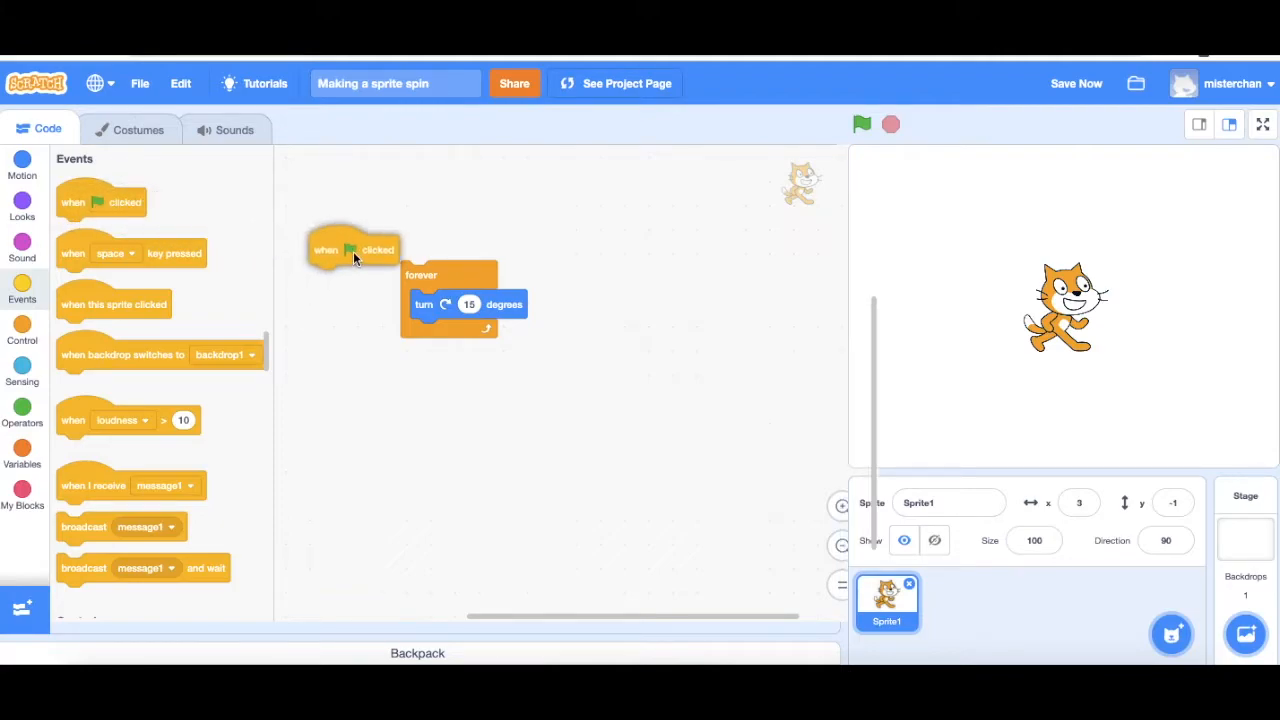
{"action": "left_click_drag", "start_coordinate": [350, 250], "coordinate": [428, 252]}
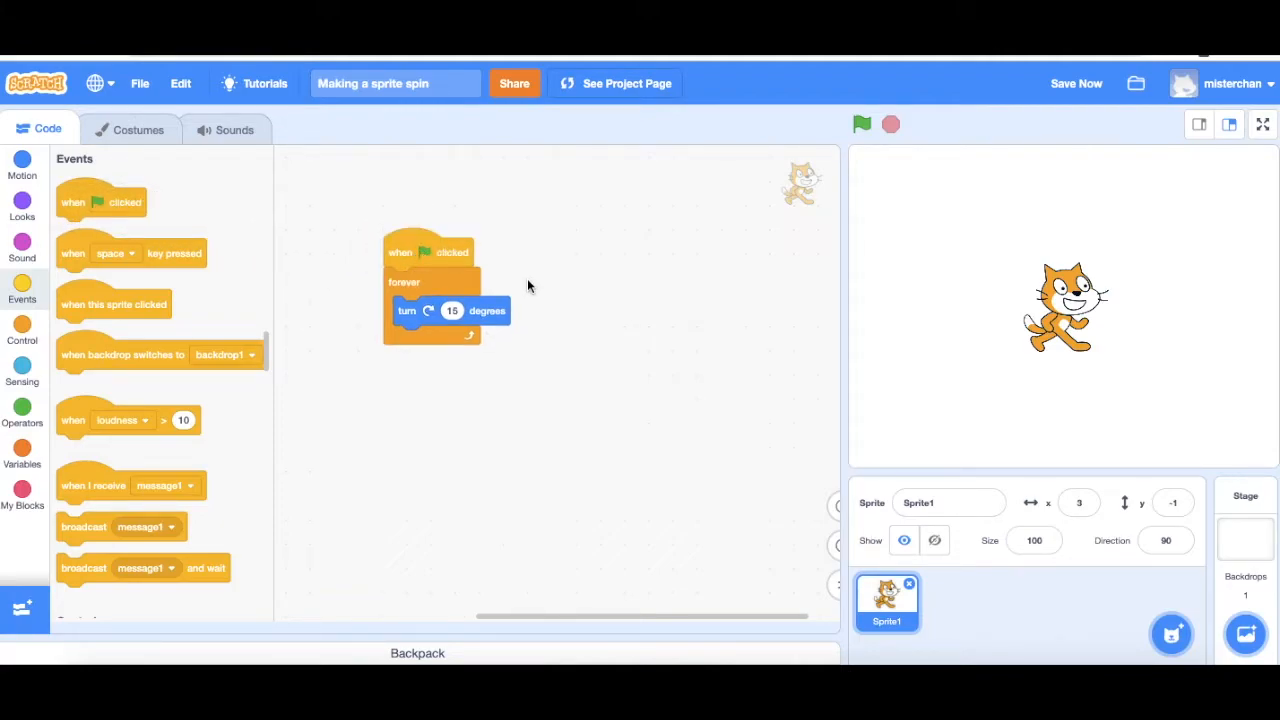
{"action": "mouse_move", "coordinate": [872, 184]}
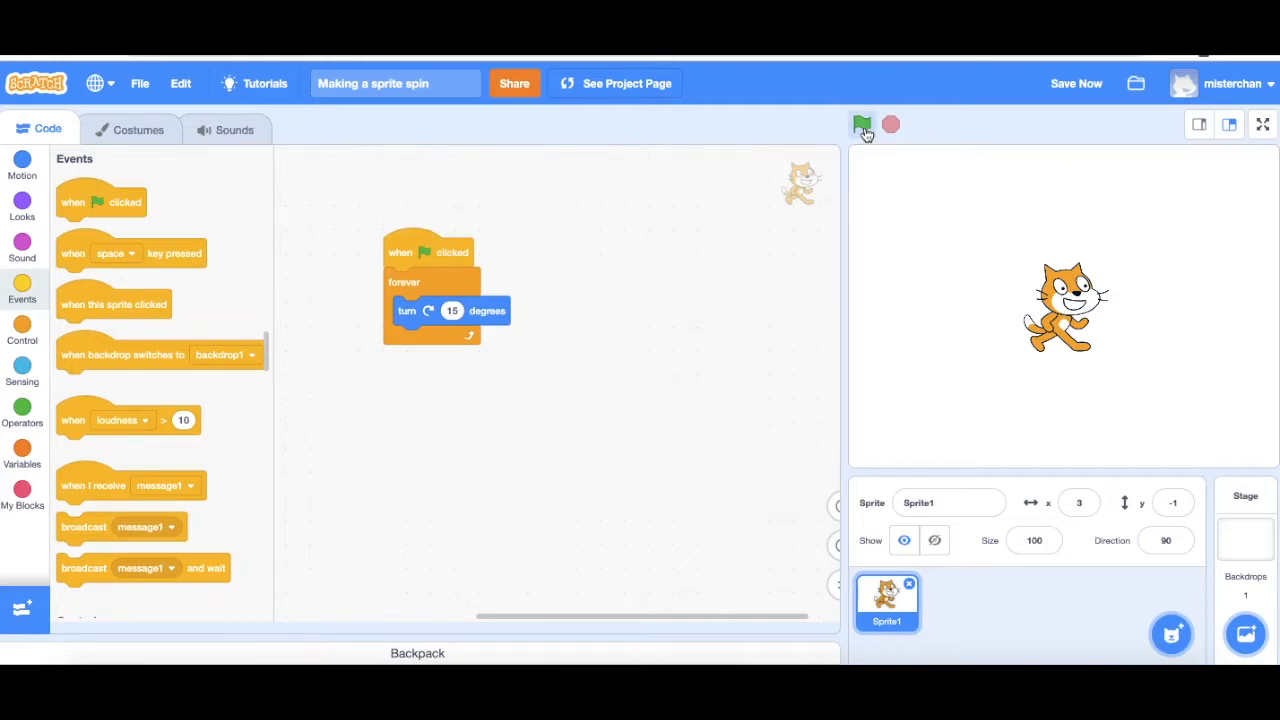
Run the script so the cat rotates on the stage, then stop it mid-turn
{"action": "left_click", "coordinate": [862, 124]}
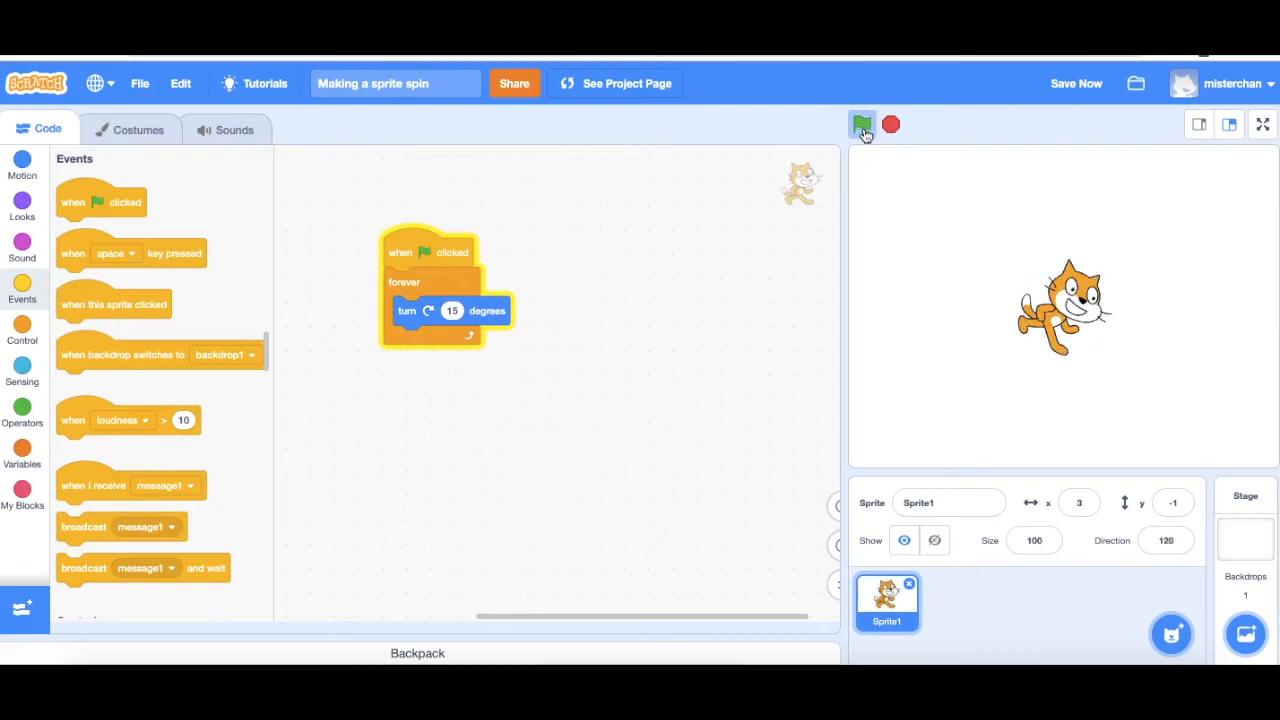
{"action": "left_click", "coordinate": [862, 124]}
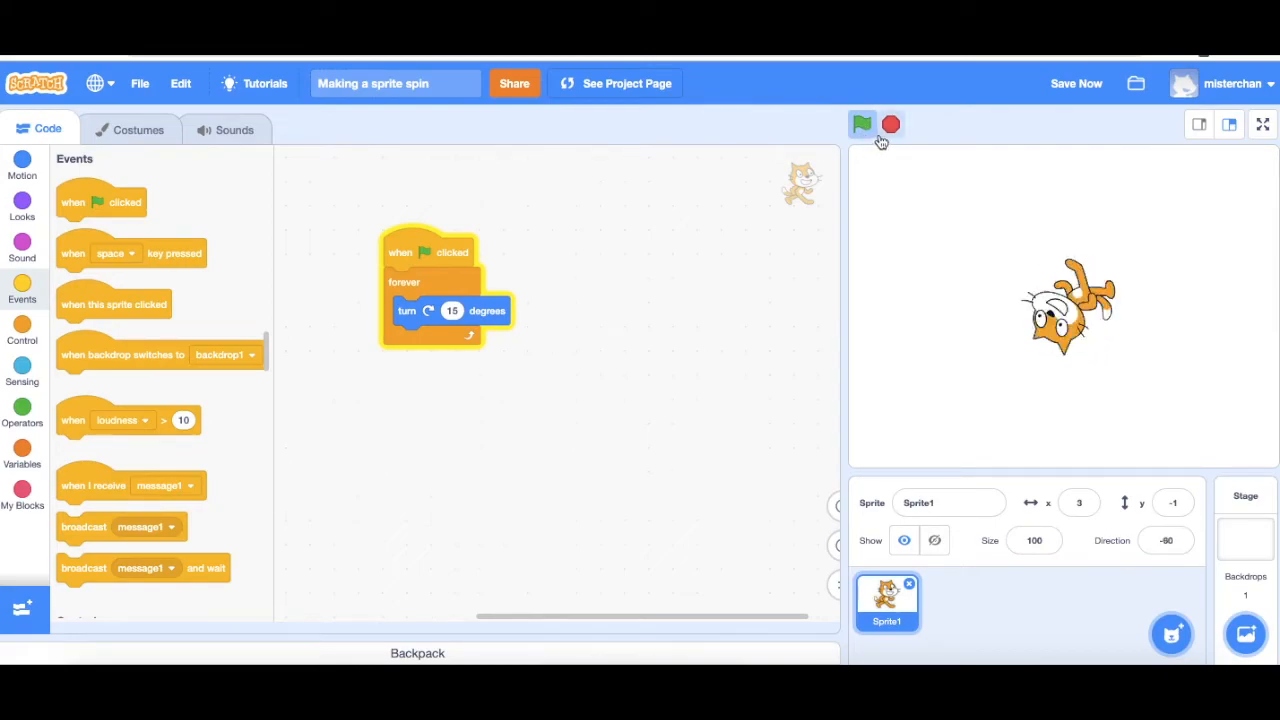
{"action": "left_click", "coordinate": [862, 124]}
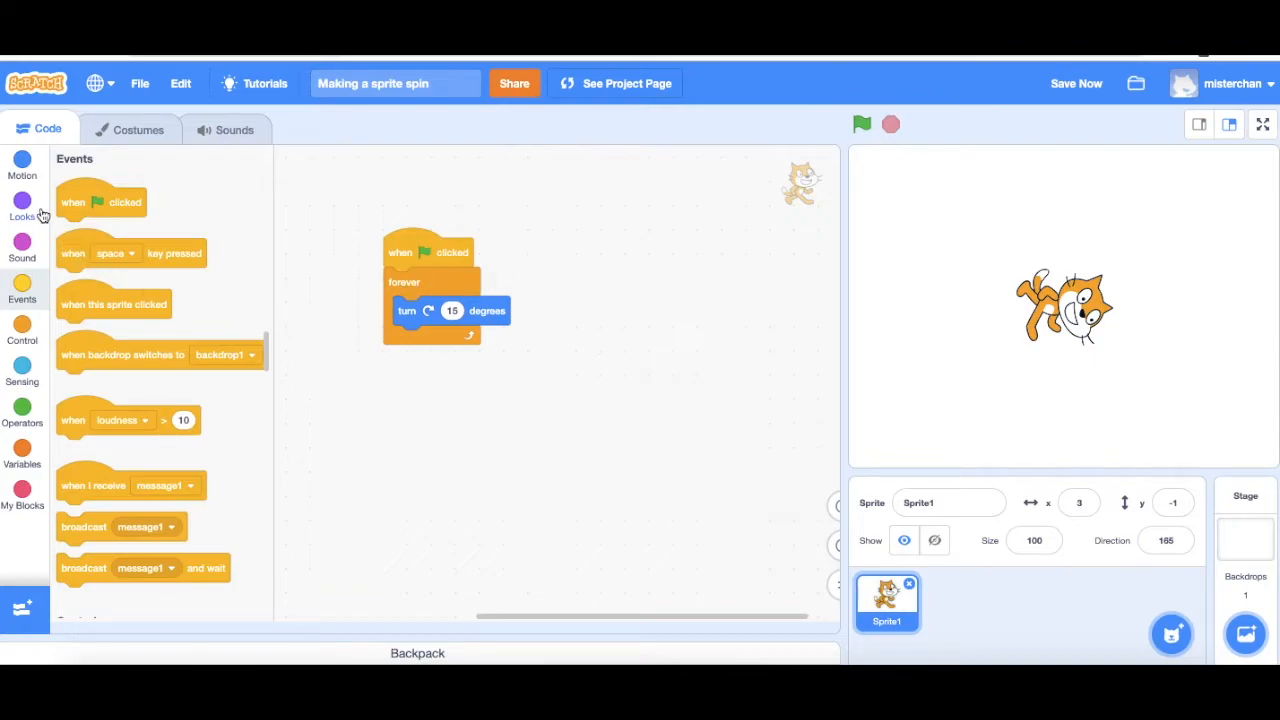
Insert a 'move 10 steps' Motion block inside the loop above the turn block
{"action": "left_click", "coordinate": [22, 164]}
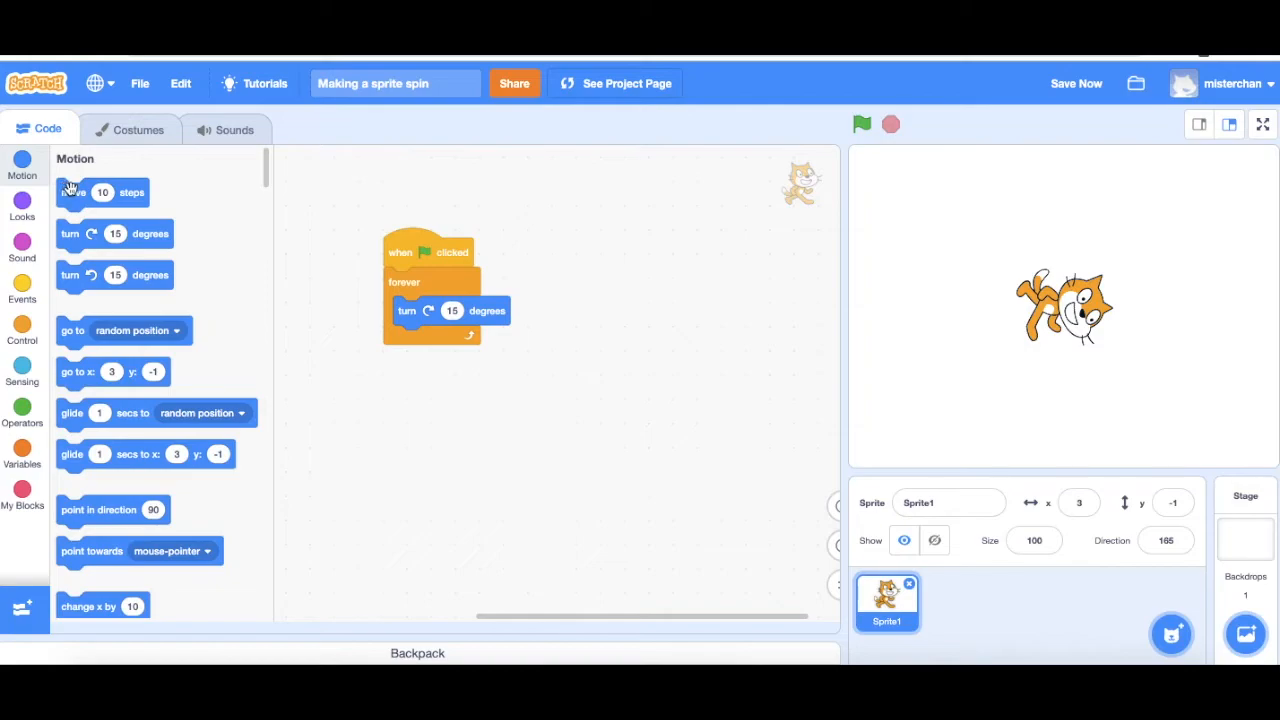
{"action": "left_click_drag", "start_coordinate": [104, 192], "coordinate": [292, 248]}
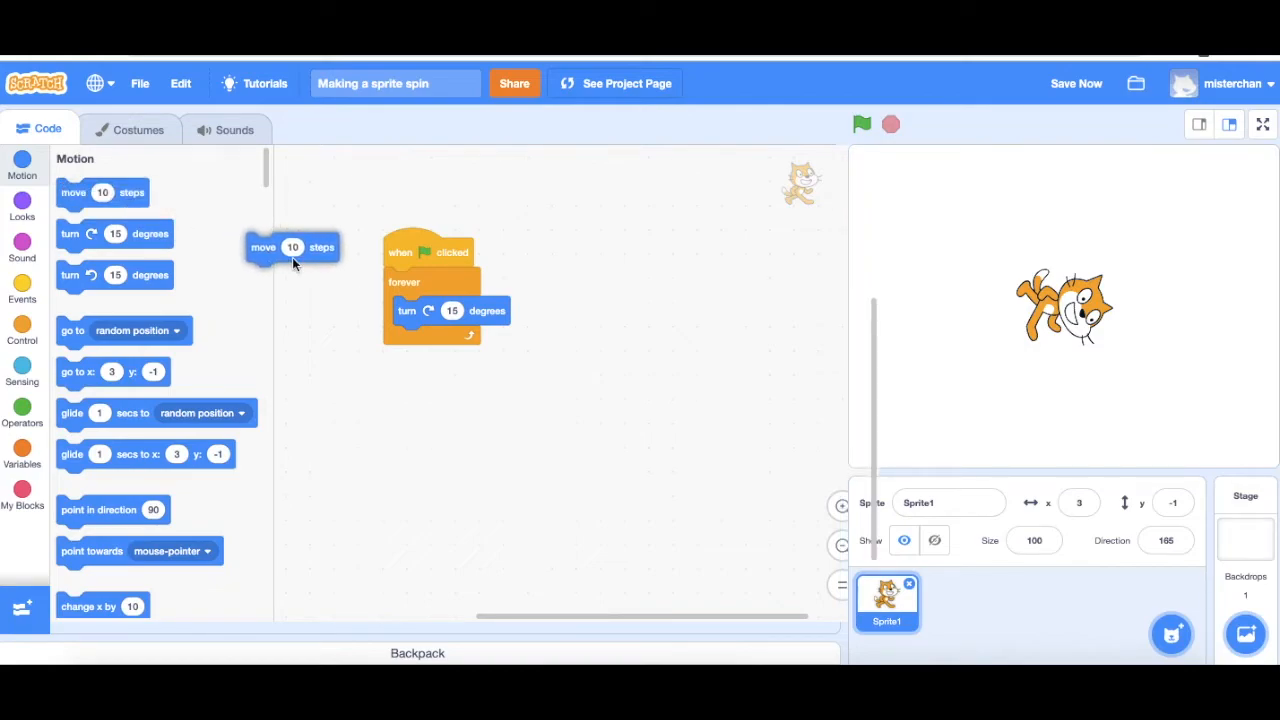
{"action": "left_click_drag", "start_coordinate": [292, 248], "coordinate": [444, 336]}
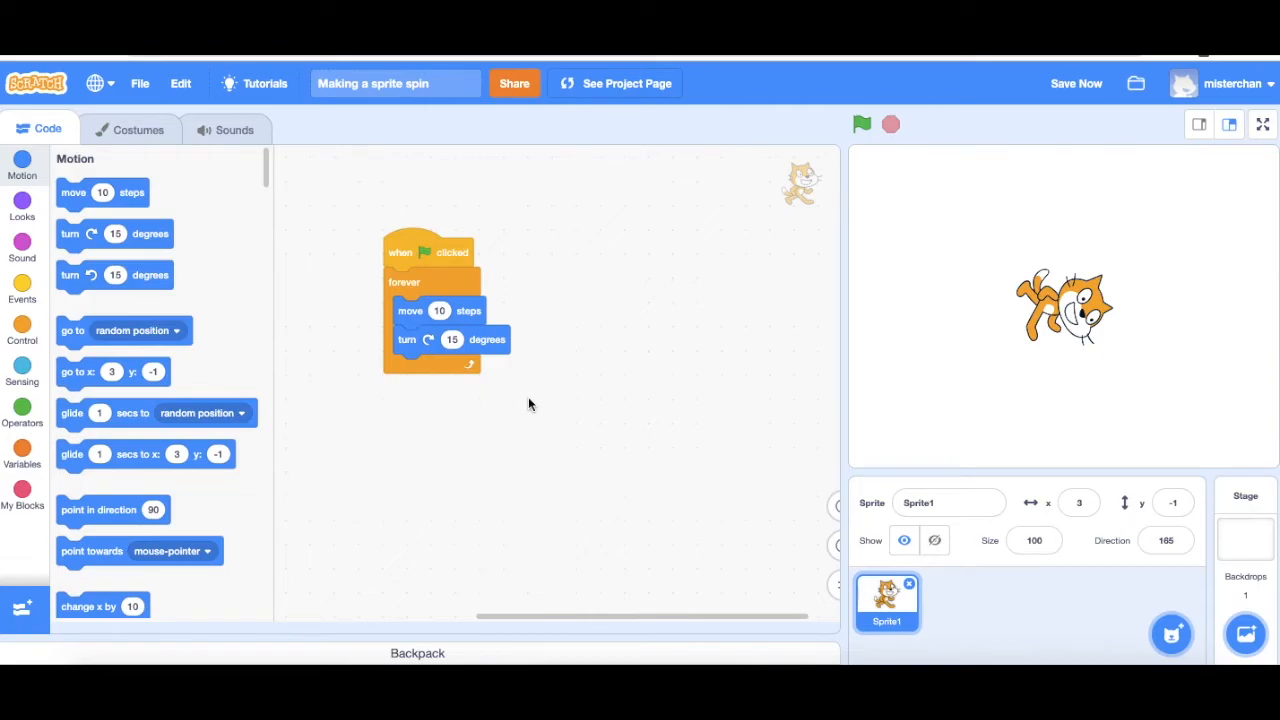
{"action": "mouse_move", "coordinate": [784, 206]}
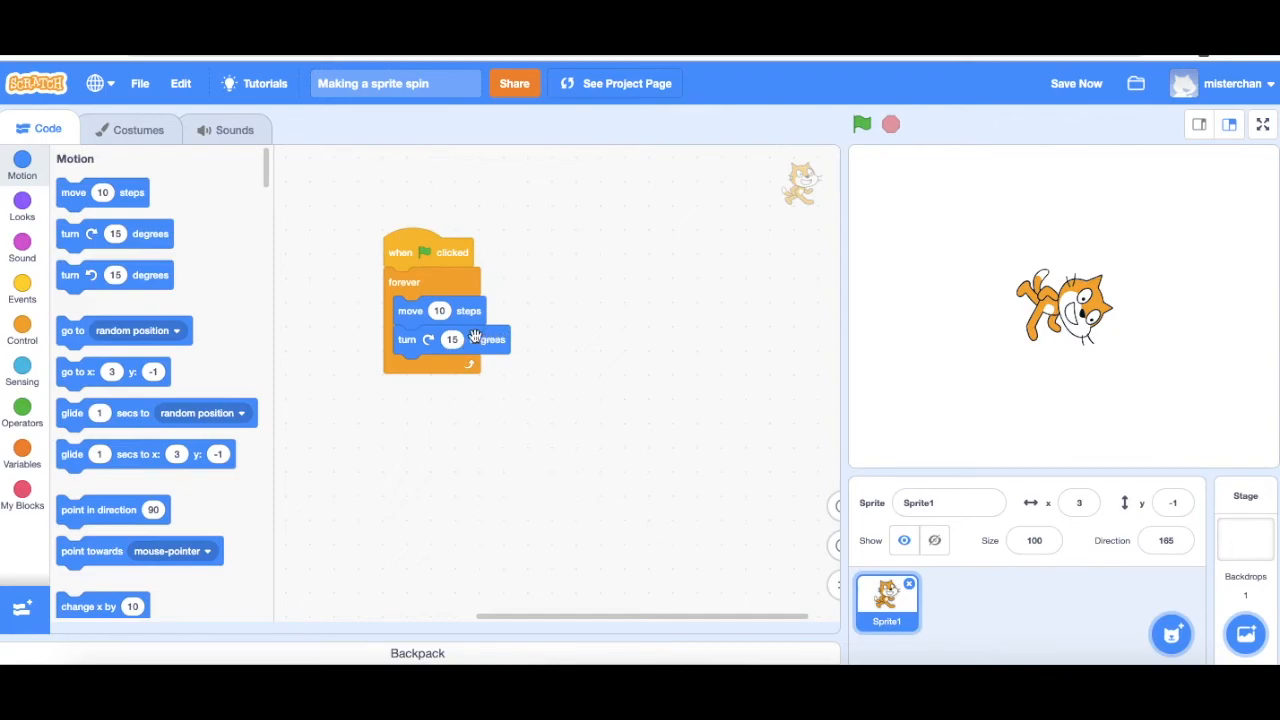
{"action": "mouse_move", "coordinate": [836, 156]}
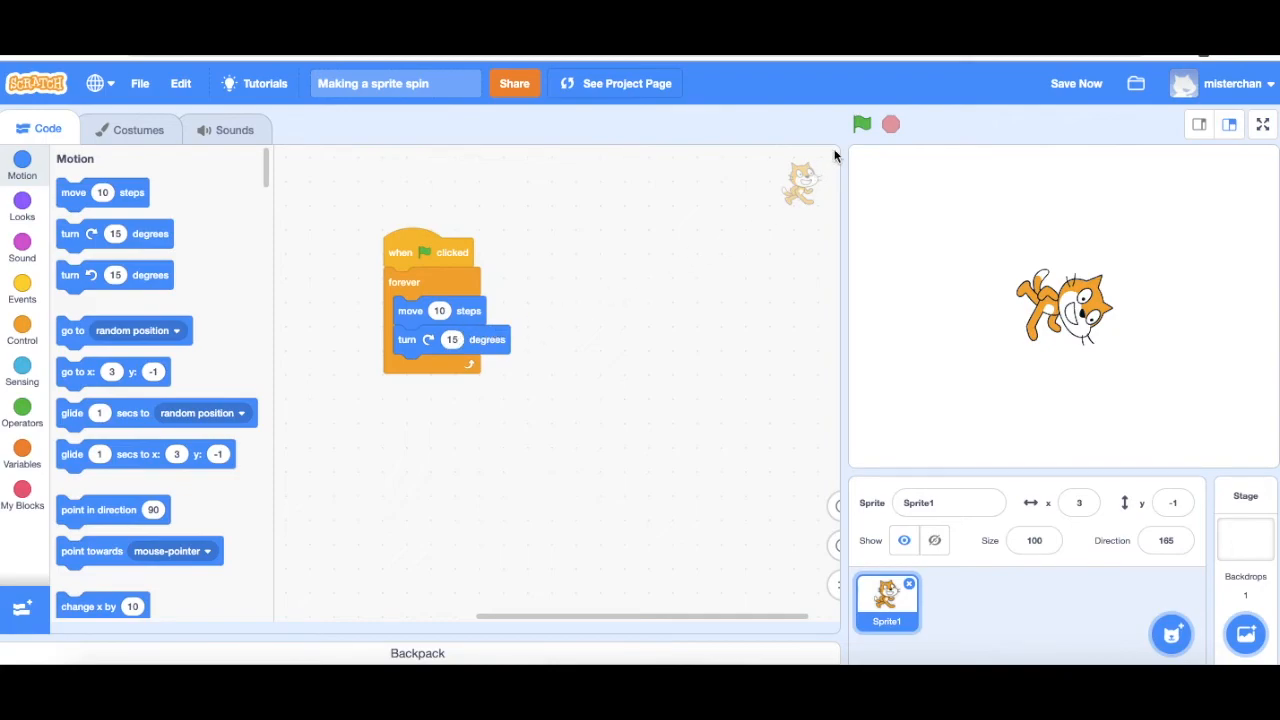